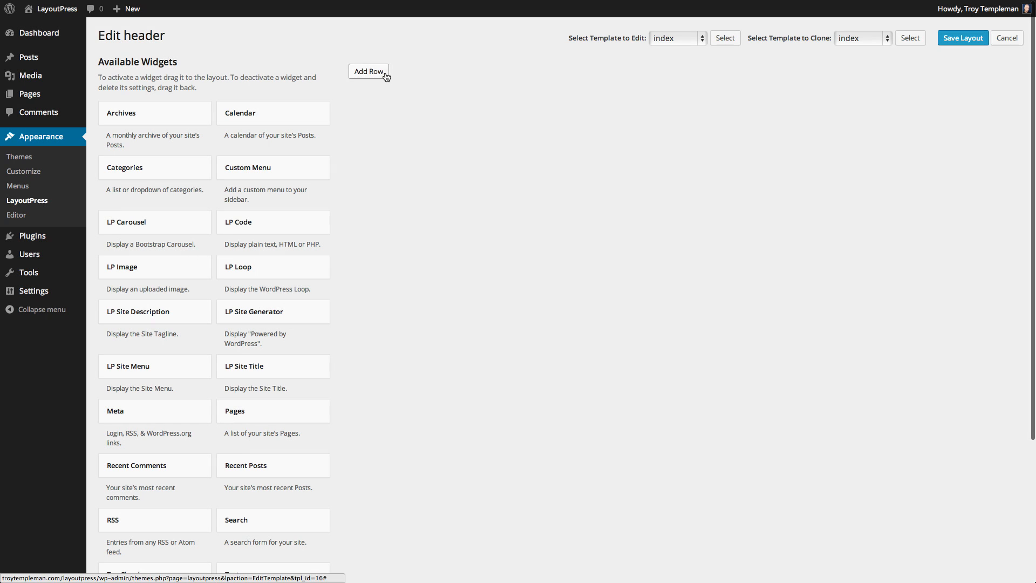
# Step: Go to Appearance > LayoutPress to list all templates from header down to front-page
pyautogui.click(369, 71)
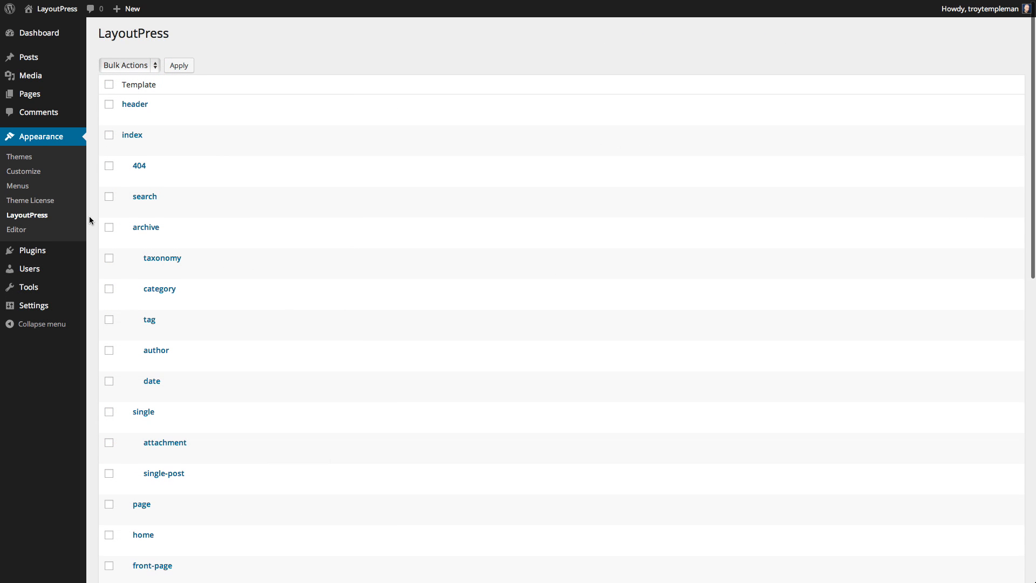
# Step: Scroll the Sample Page editor to reach the Template dropdown under Page Attributes
pyautogui.scroll(-3)
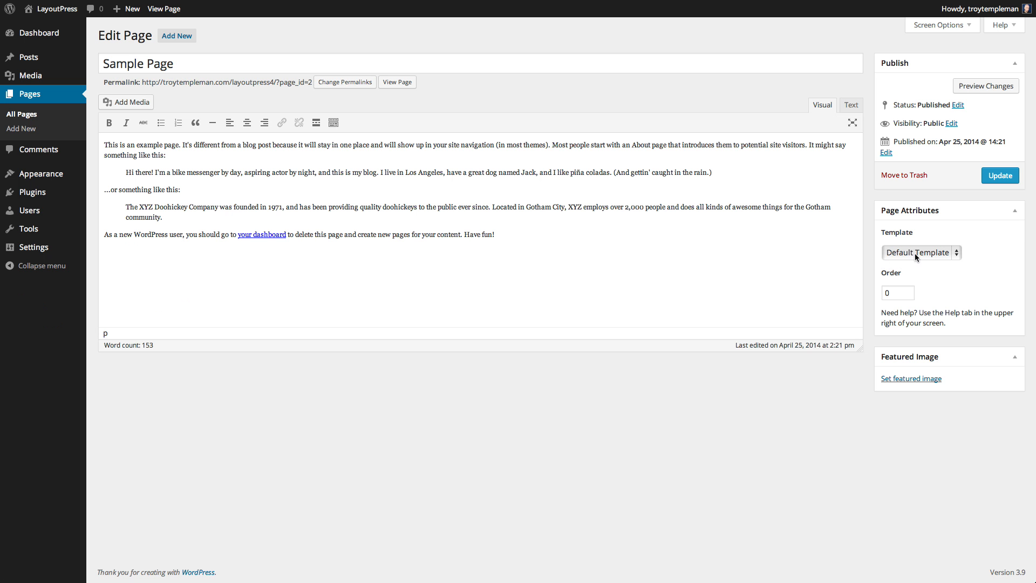
# Step: Add a third column so the layout row is divided into three columns
pyautogui.click(921, 252)
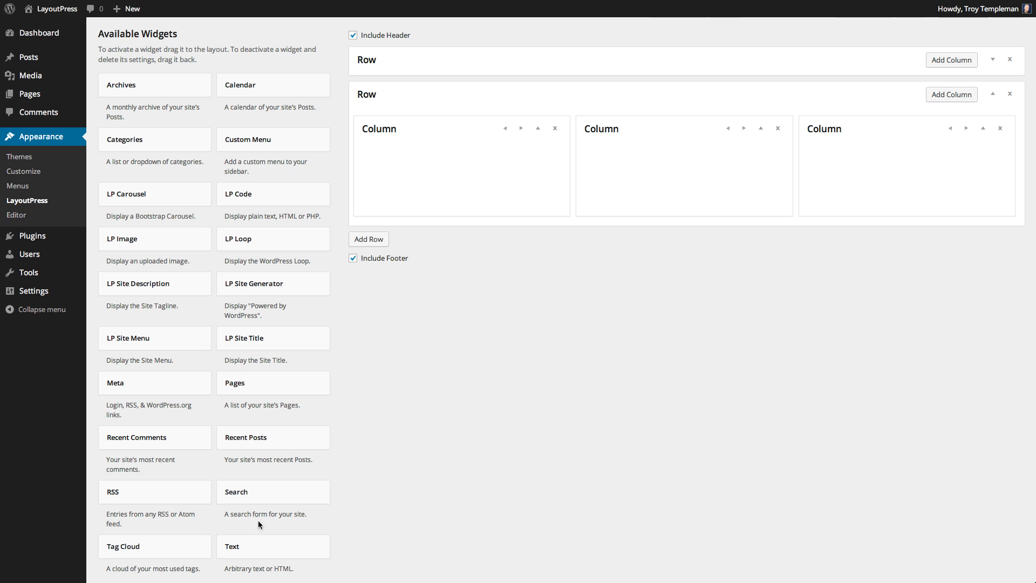
# Step: Place the LP Image widget in a column and move on to the Install Plugins page
pyautogui.write('m')
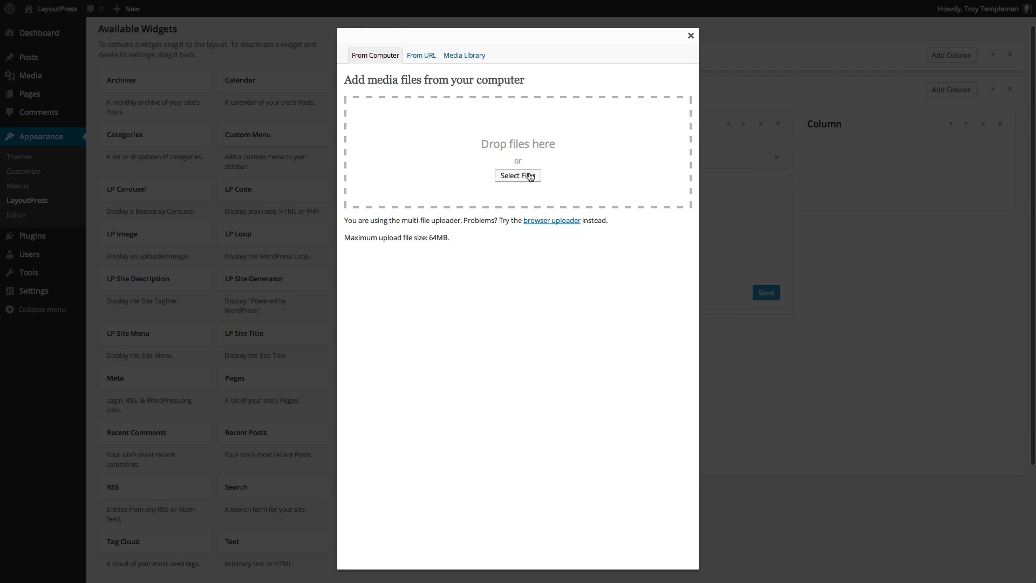
pyautogui.click(689, 35)
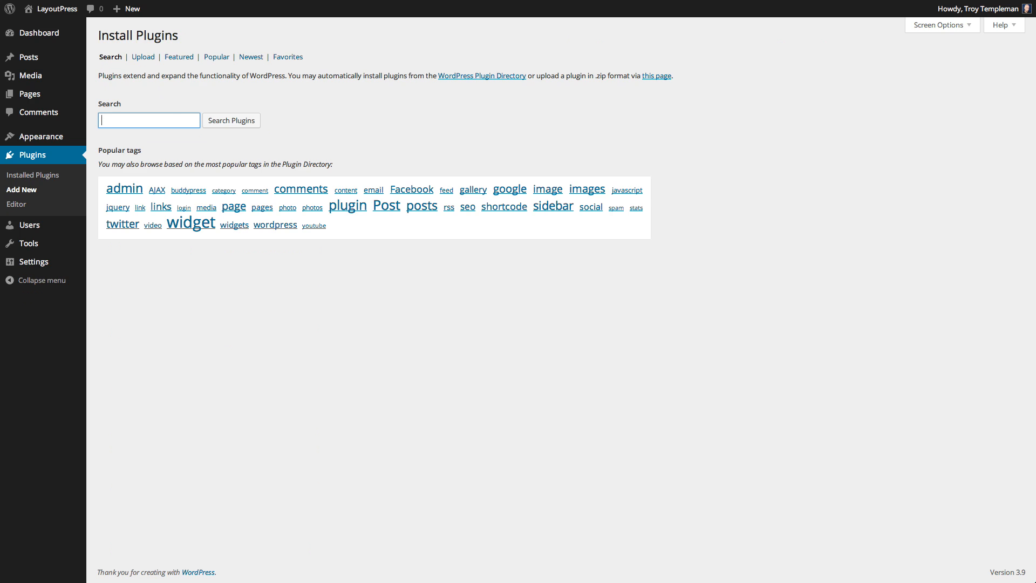
# Step: Search the plugin directory for 'twitter widget'
pyautogui.write('twitter widget')
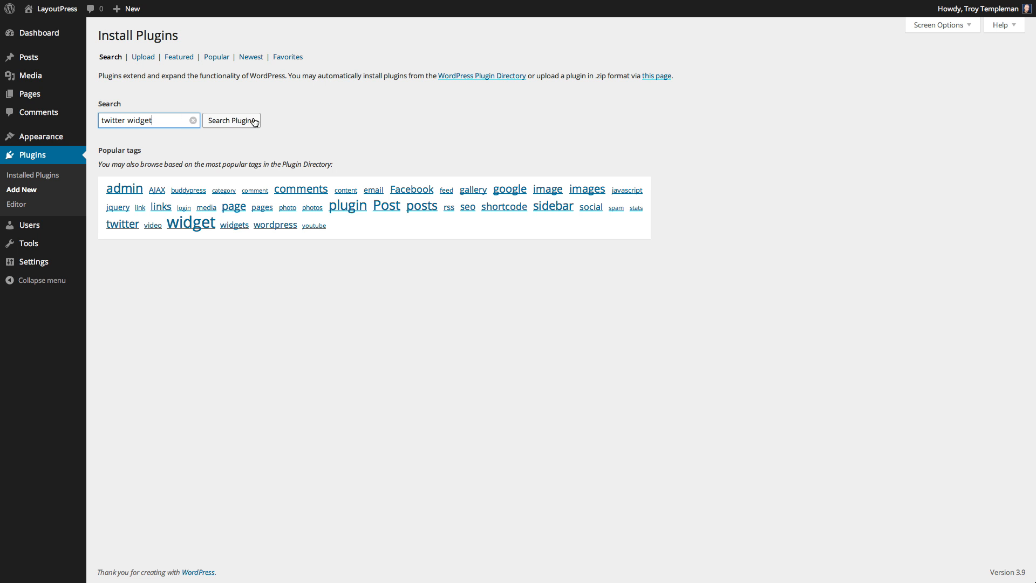
pyautogui.click(231, 120)
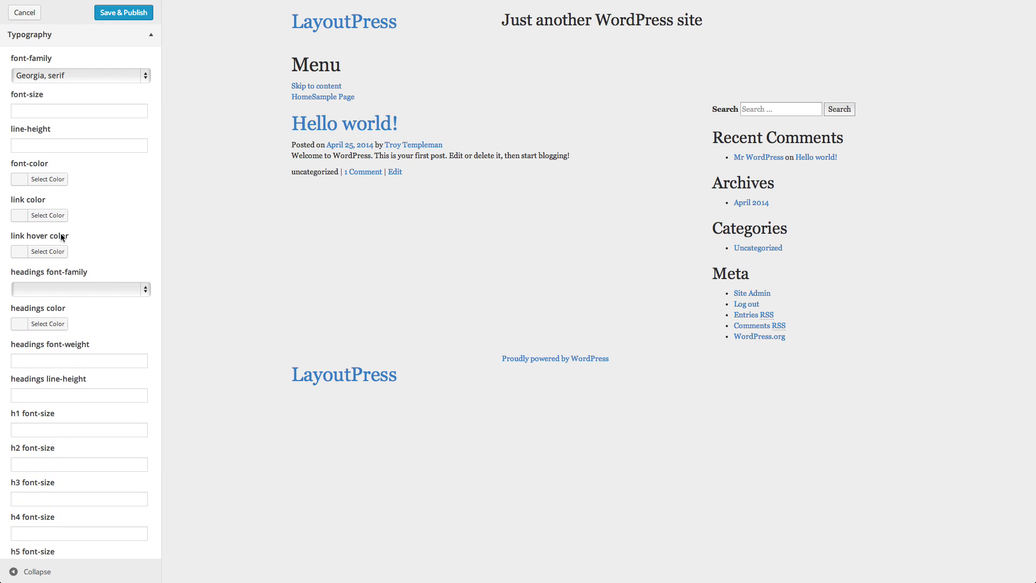
# Step: Review the Customize > Typography settings and scroll down the Bootstrap homepage
pyautogui.click(46, 214)
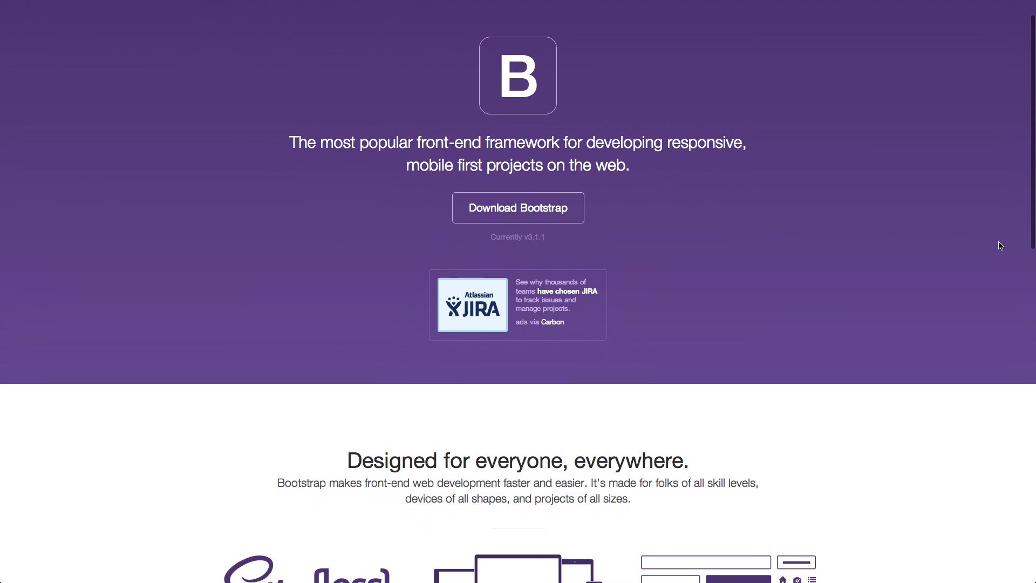
pyautogui.scroll(-3)
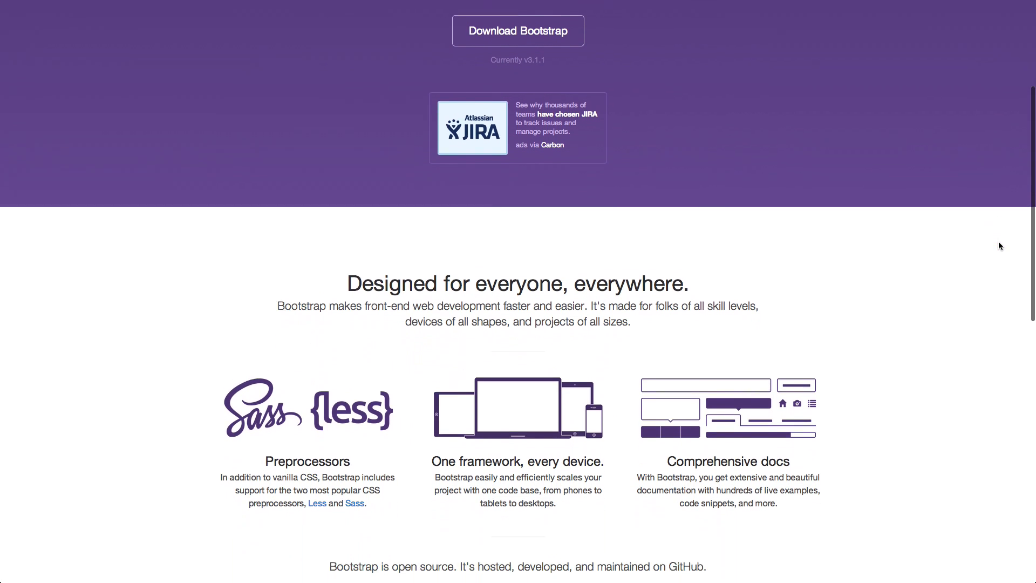
pyautogui.scroll(-3)
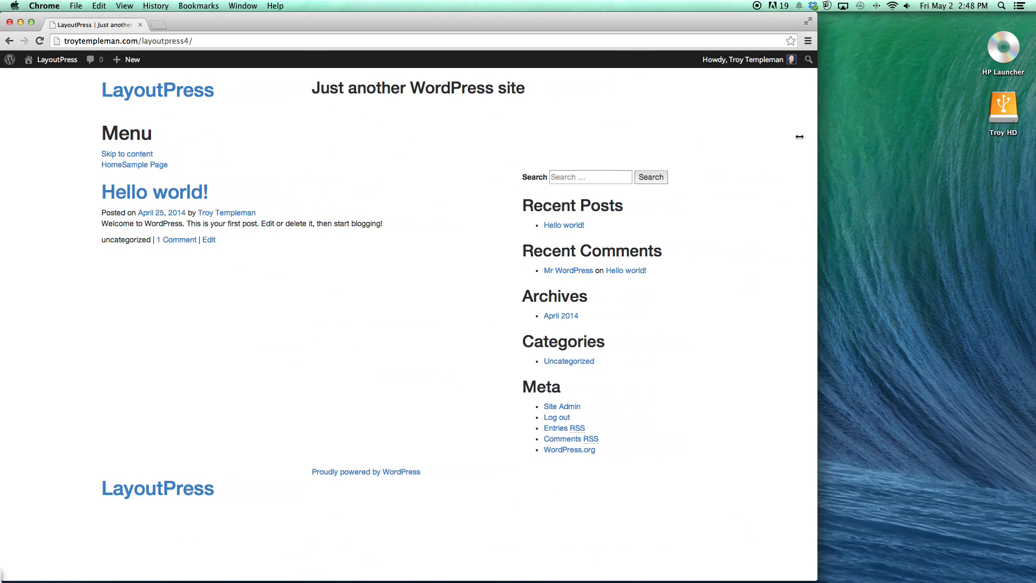
# Step: Drag the Chrome window's right edge leftward so the front page reflows responsively
pyautogui.moveTo(815, 137); pyautogui.dragTo(505, 128)
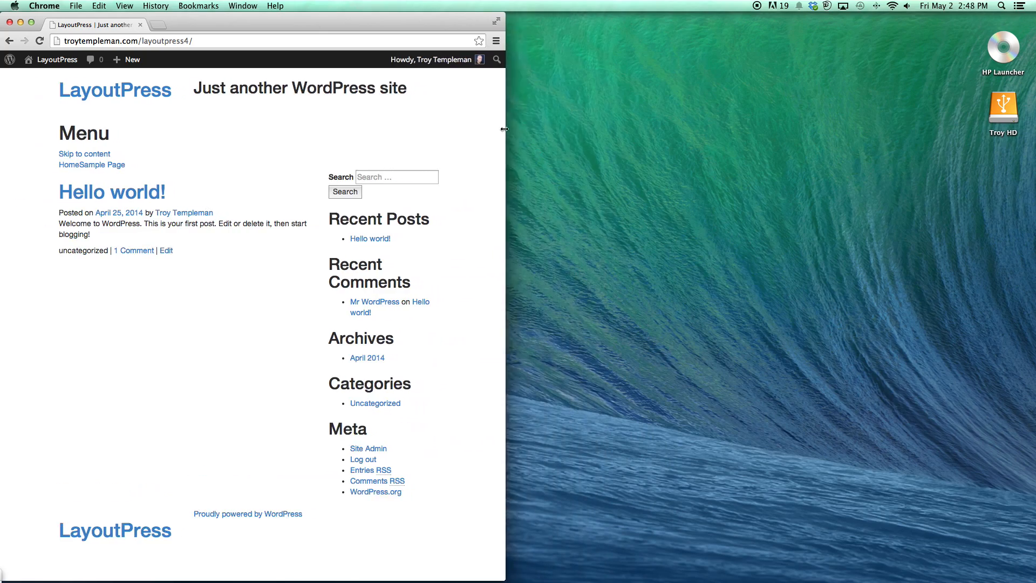